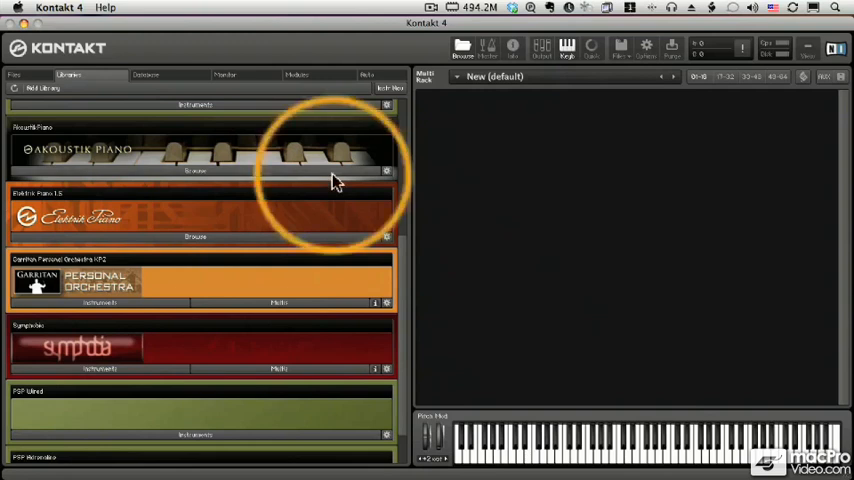
# Step: Launch Service Center from Kontakt 4's Help menu
pyautogui.click(101, 8)
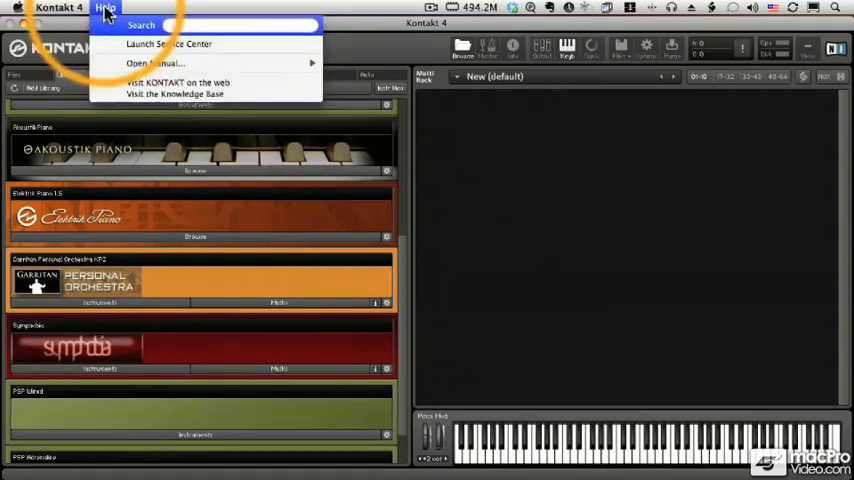
pyautogui.moveTo(180, 44)
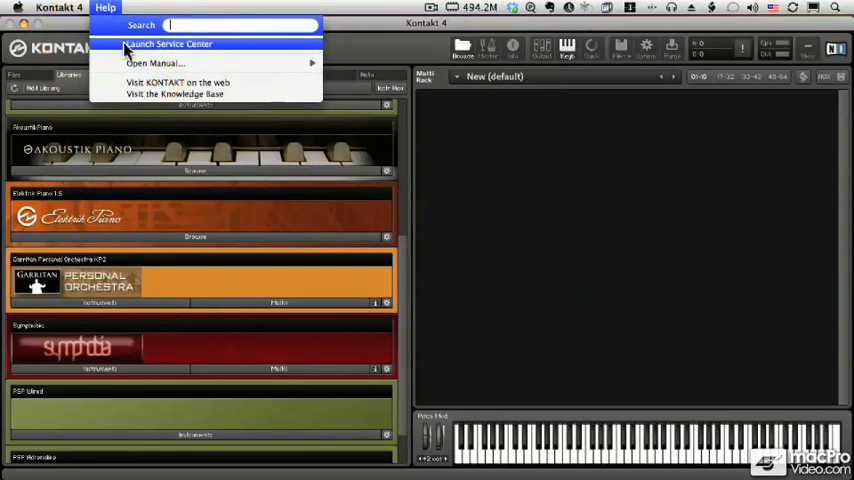
pyautogui.click(184, 44)
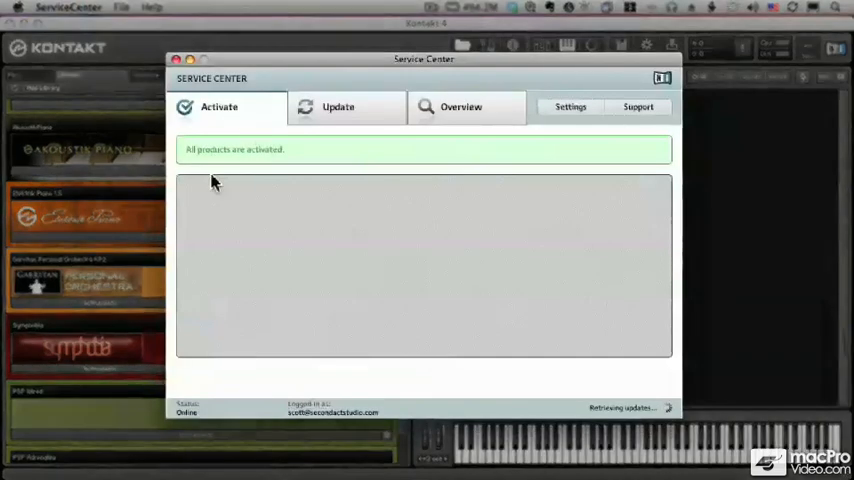
pyautogui.moveTo(647, 292)
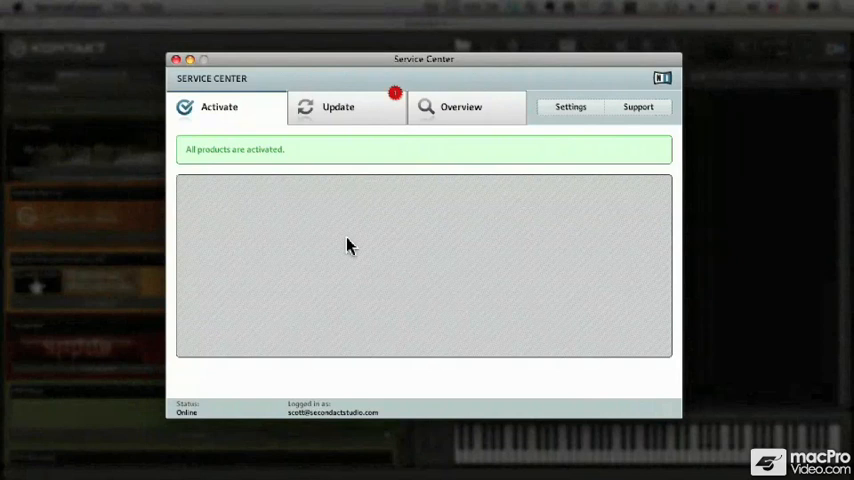
pyautogui.moveTo(403, 110)
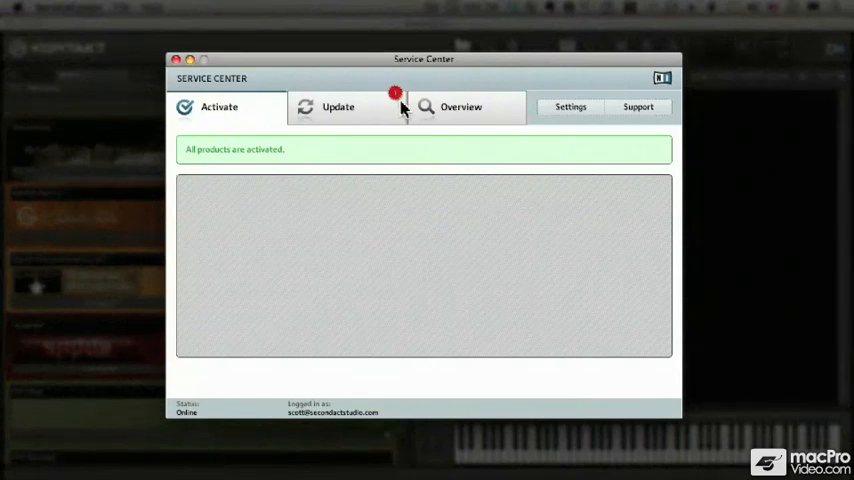
pyautogui.moveTo(360, 110)
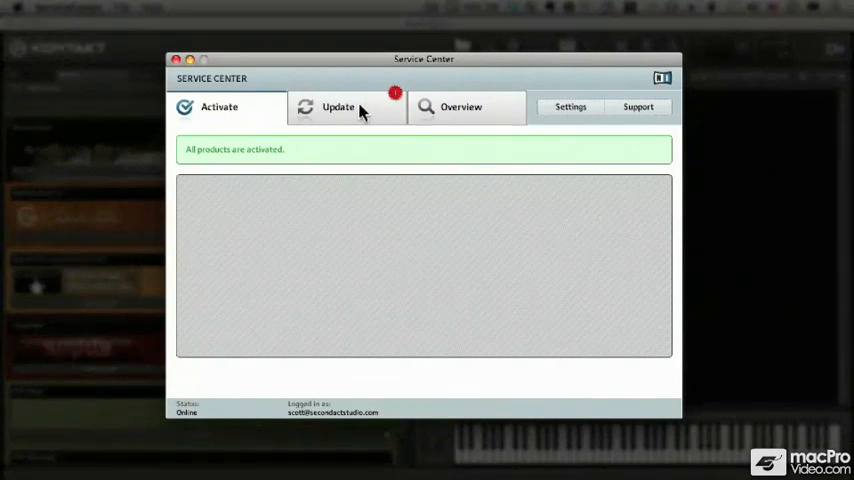
# Step: Show the Update tab listing the available KONTAKT 4.0.5 OS X update
pyautogui.click(338, 107)
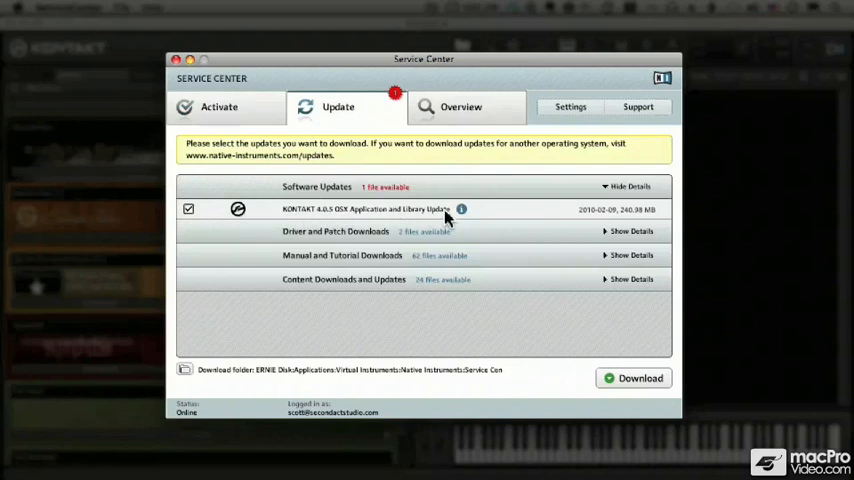
pyautogui.moveTo(474, 218)
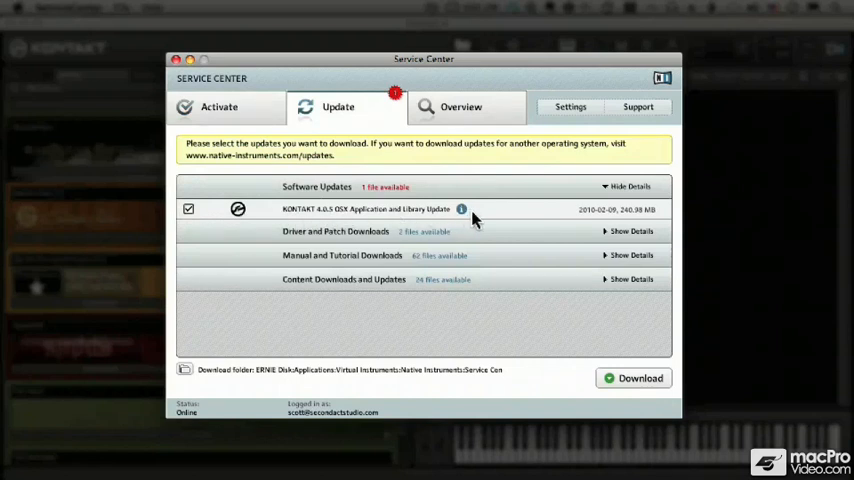
pyautogui.click(460, 209)
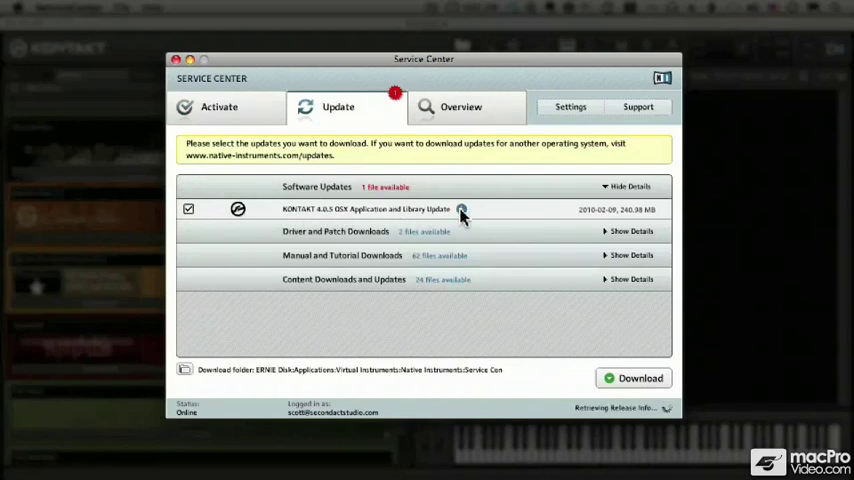
pyautogui.click(461, 210)
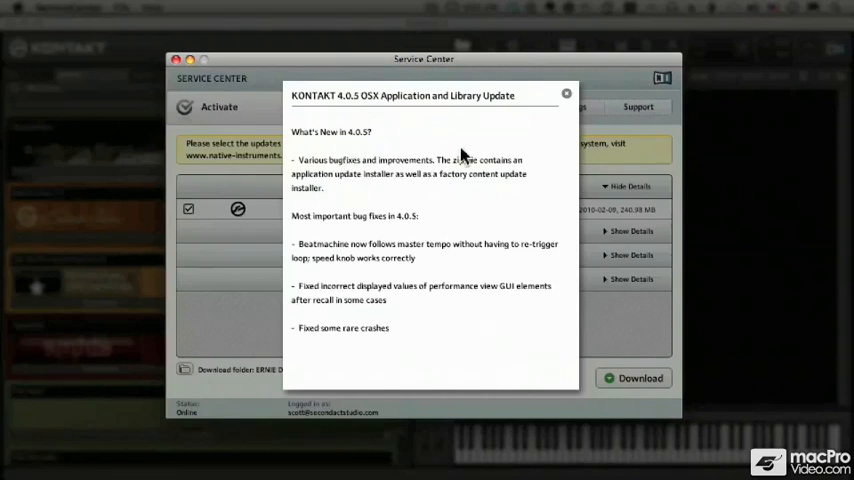
pyautogui.moveTo(553, 158)
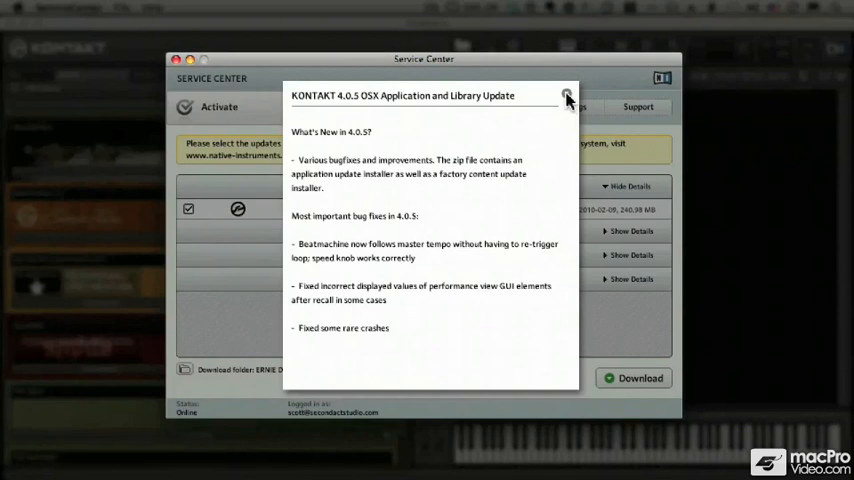
pyautogui.click(563, 94)
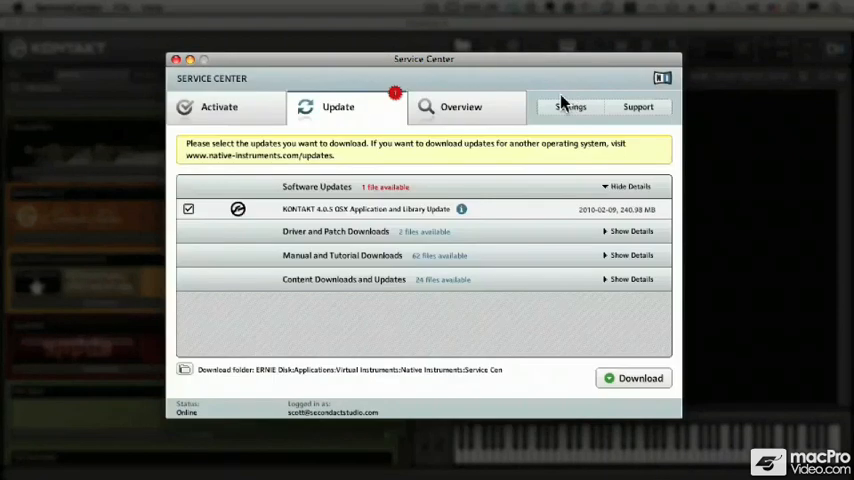
pyautogui.moveTo(490, 218)
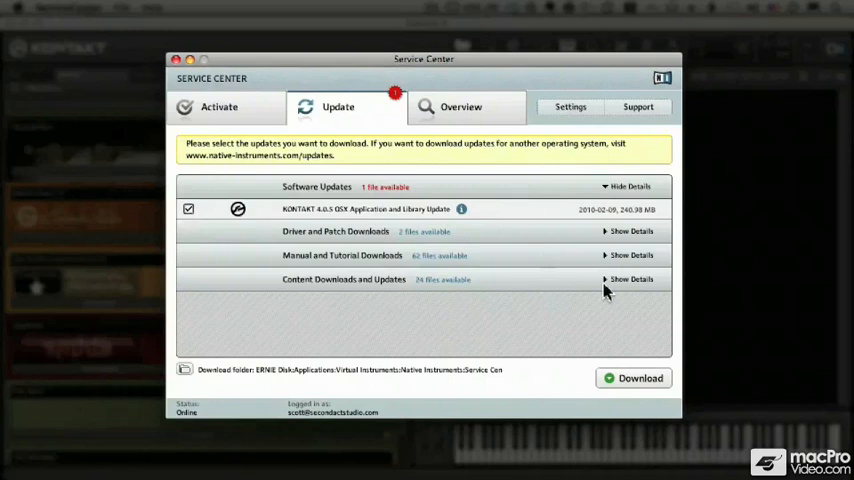
# Step: Download the checked KONTAKT 4.0.5 update and open its download folder
pyautogui.click(641, 378)
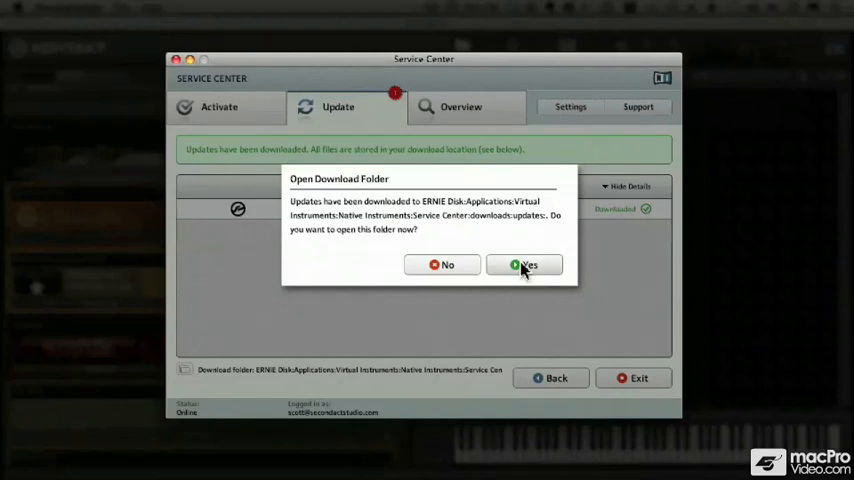
pyautogui.click(525, 264)
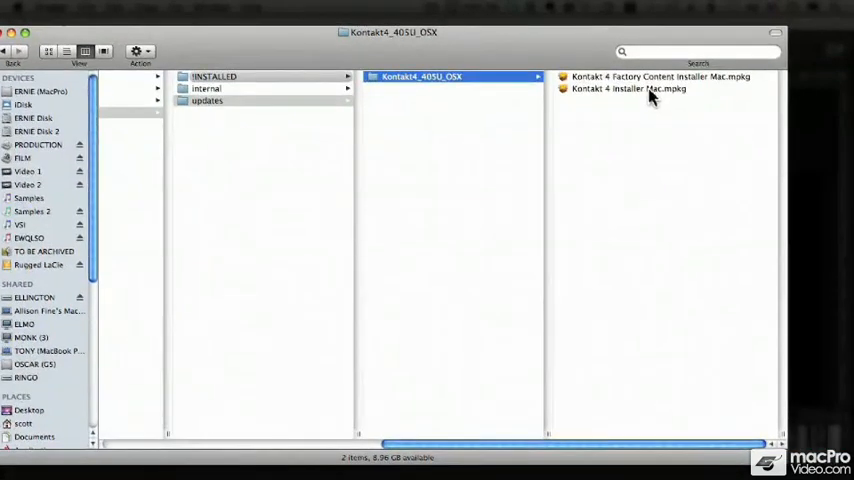
# Step: Run 'Kontakt 4 Installer Mac.mpkg' from the Kontakt4_405U_OSX folder
pyautogui.doubleClick(627, 100)
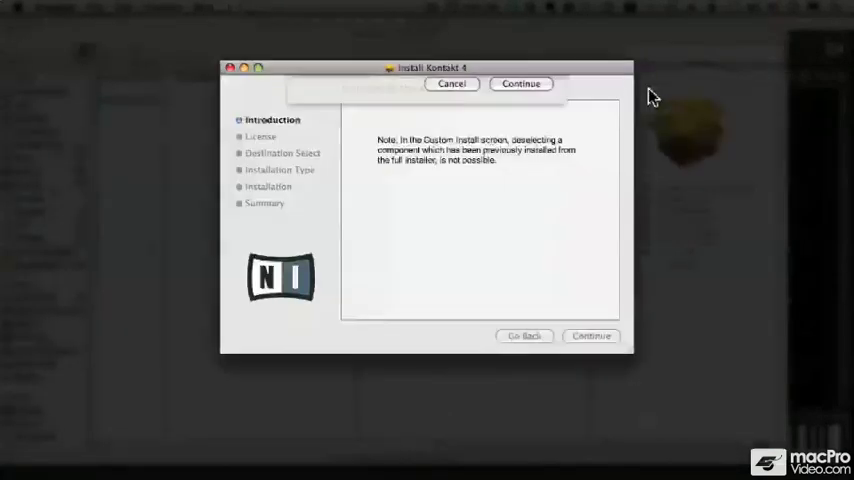